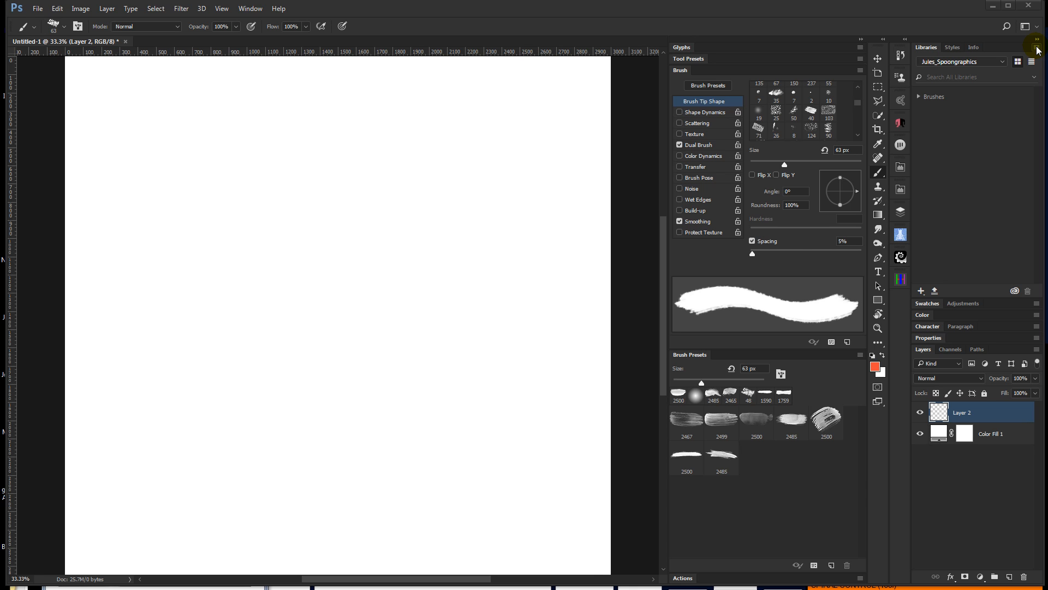
Step: Start a new Creative Cloud library from the Libraries menu and name it 'TEMP Brushes'
{"action": "left_click", "coordinate": [1041, 37]}
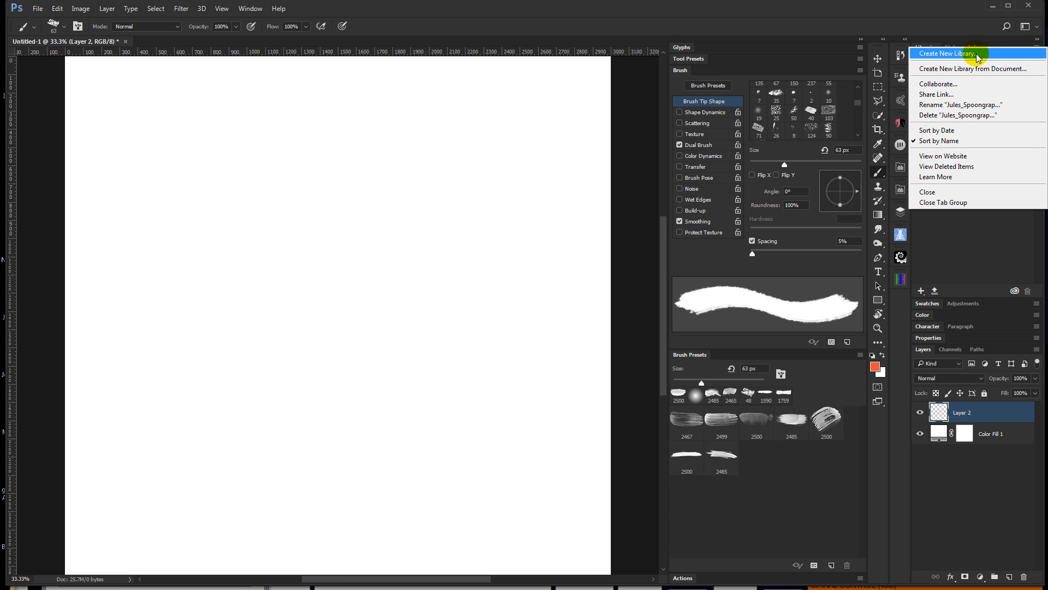
{"action": "left_click", "coordinate": [954, 53]}
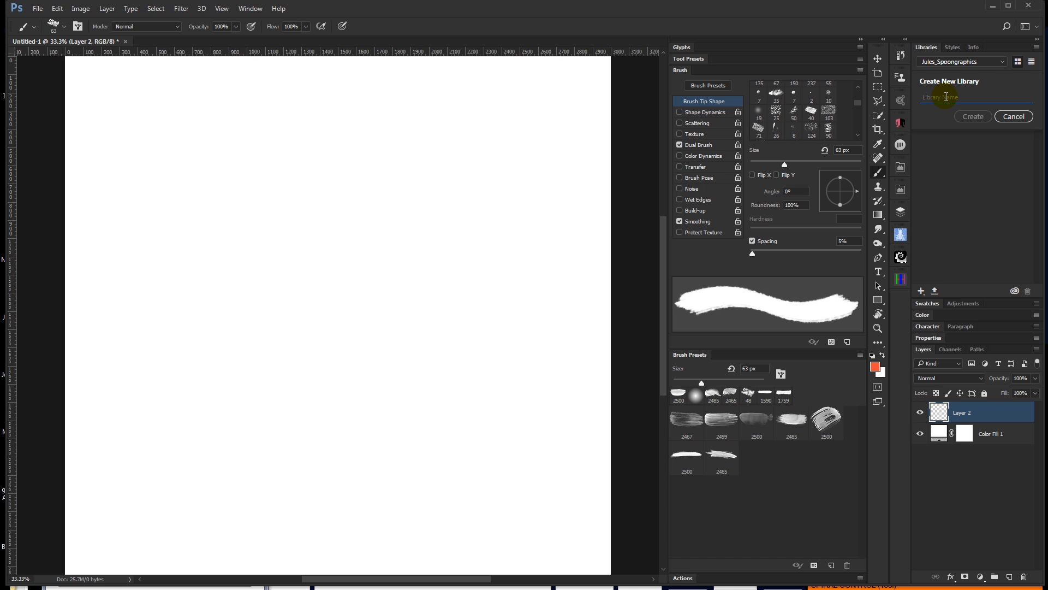
{"action": "type", "text": "TEMP"}
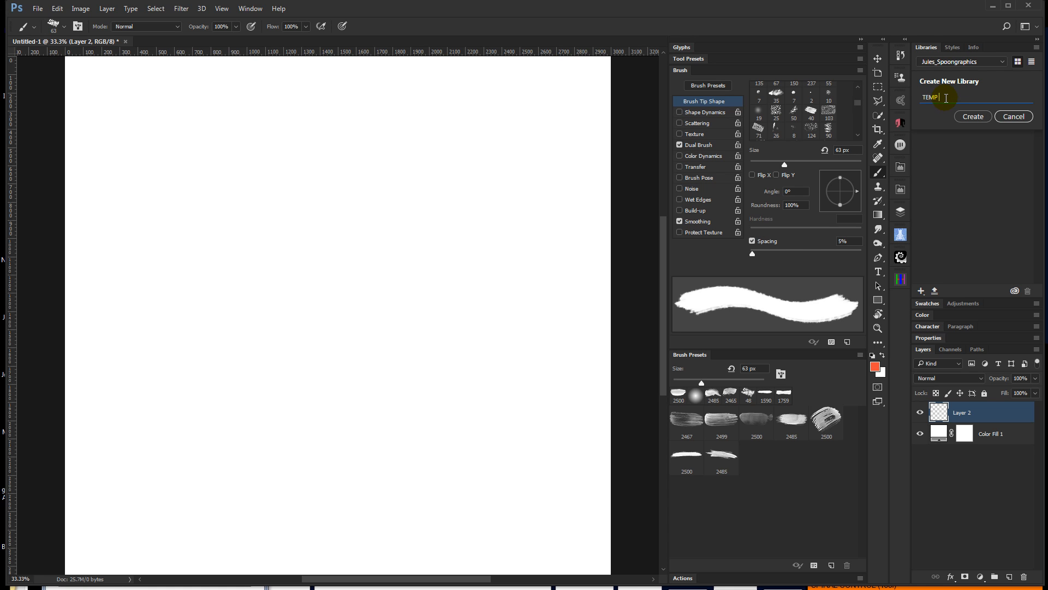
{"action": "type", "text": "Brushes"}
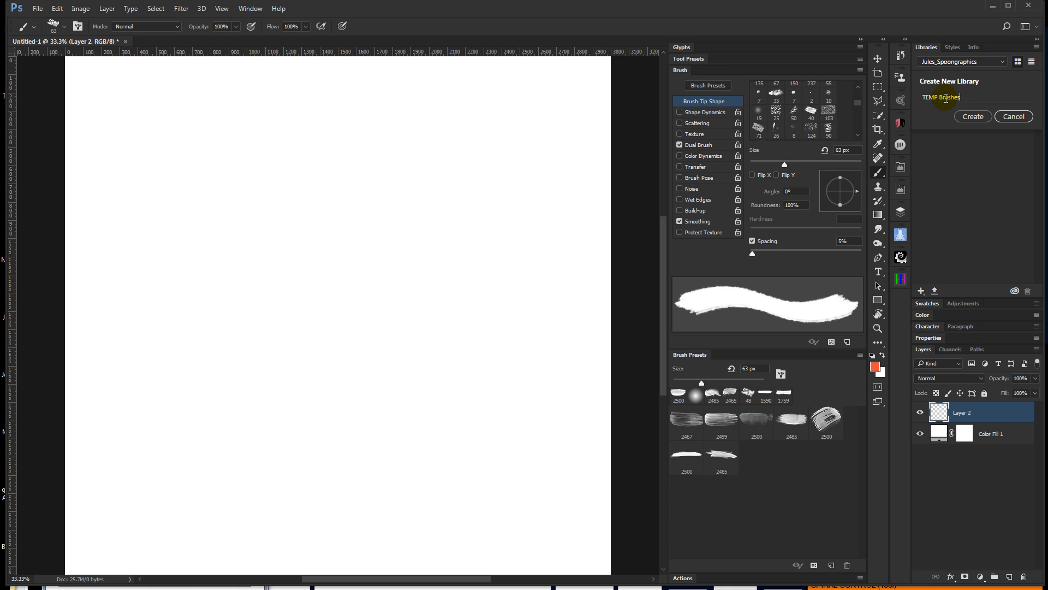
{"action": "mouse_move", "coordinate": [972, 116]}
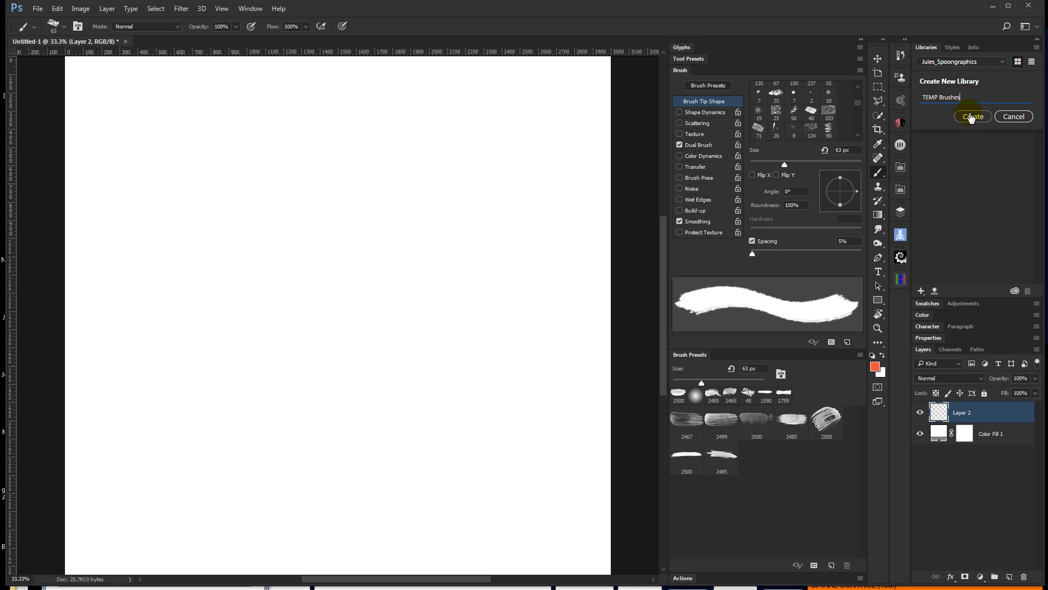
Step: Confirm creation of the empty 'TEMP Brushes' library
{"action": "left_click", "coordinate": [972, 116]}
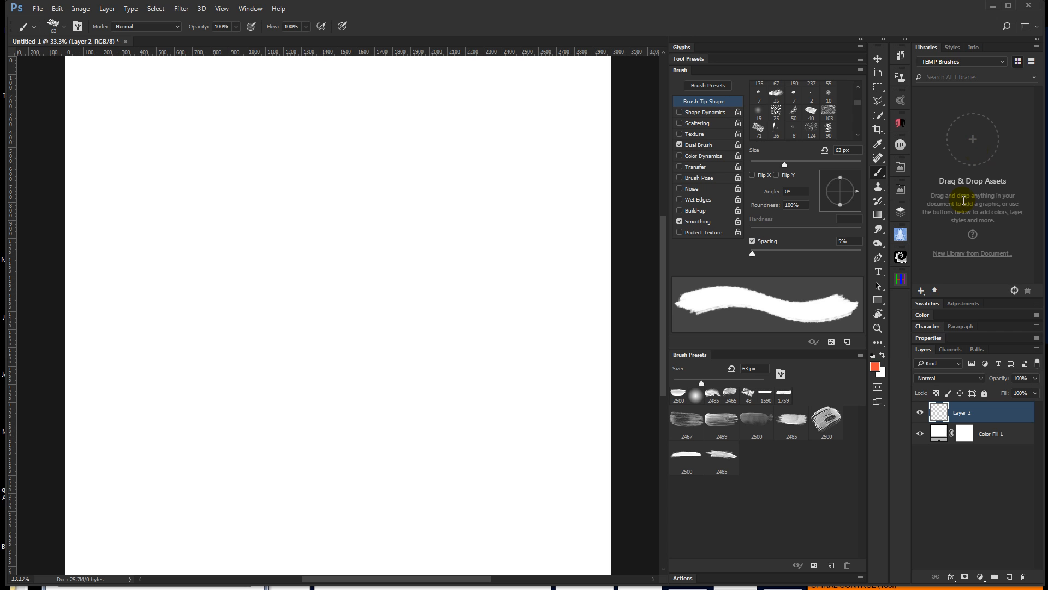
{"action": "mouse_move", "coordinate": [705, 452]}
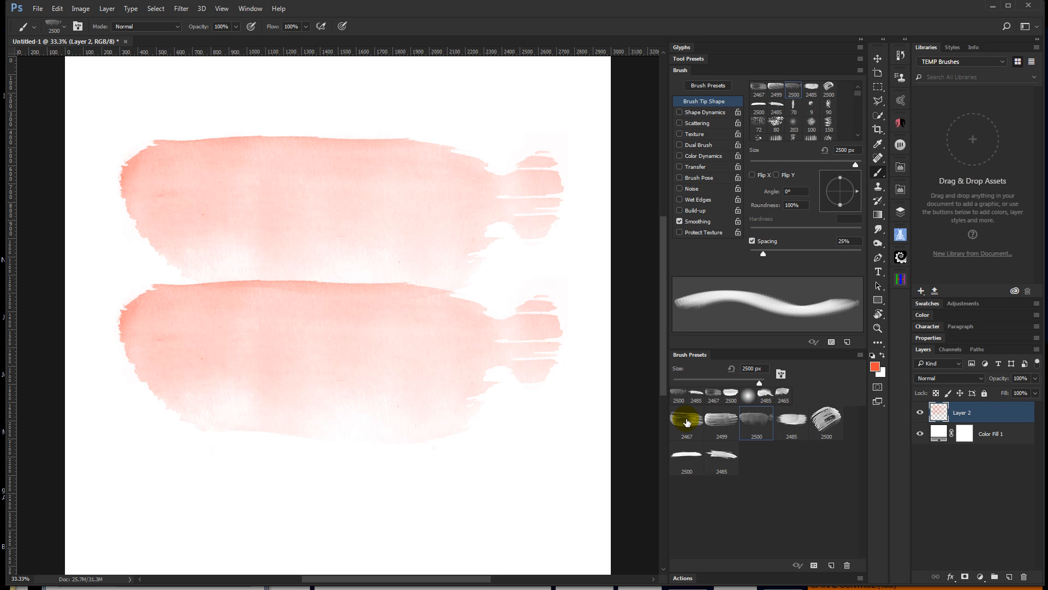
Step: Add watercolour brush presets, including 2467 and 2499, to the TEMP Brushes library
{"action": "left_click", "coordinate": [687, 422]}
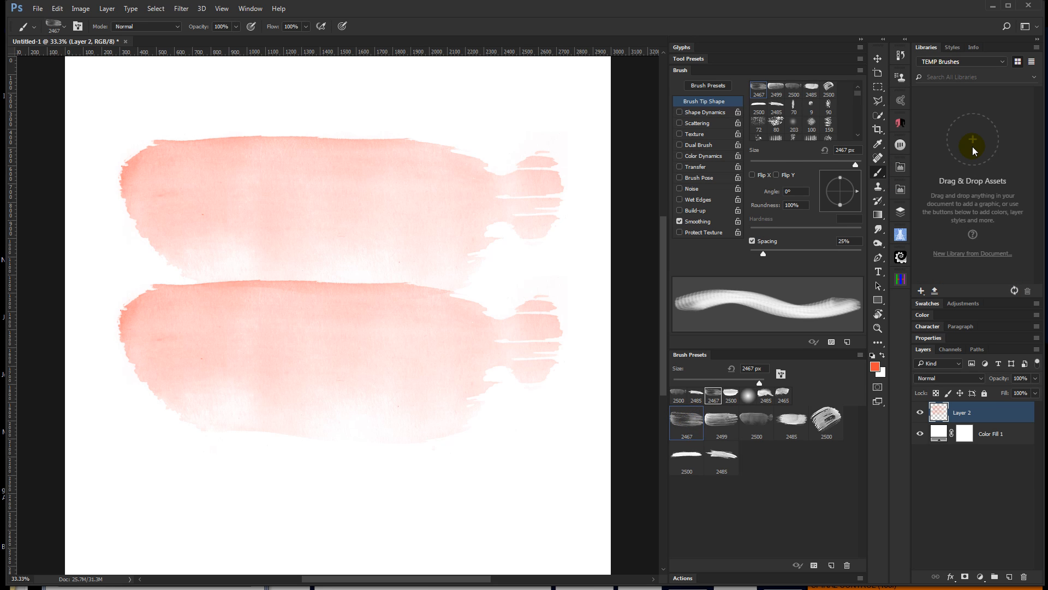
{"action": "left_click", "coordinate": [721, 421]}
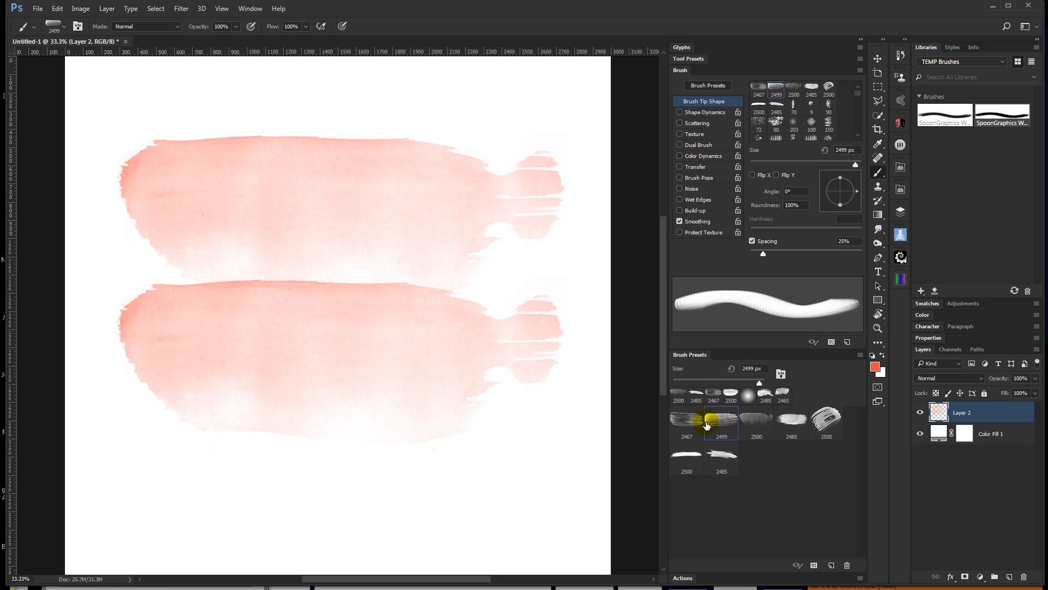
{"action": "left_click", "coordinate": [756, 420]}
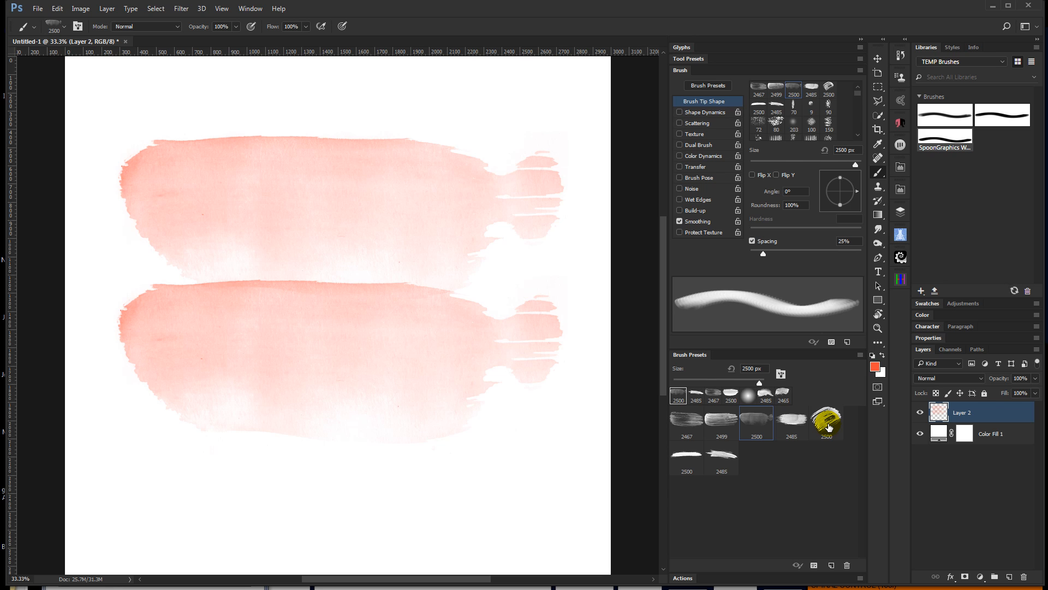
{"action": "left_click", "coordinate": [791, 421]}
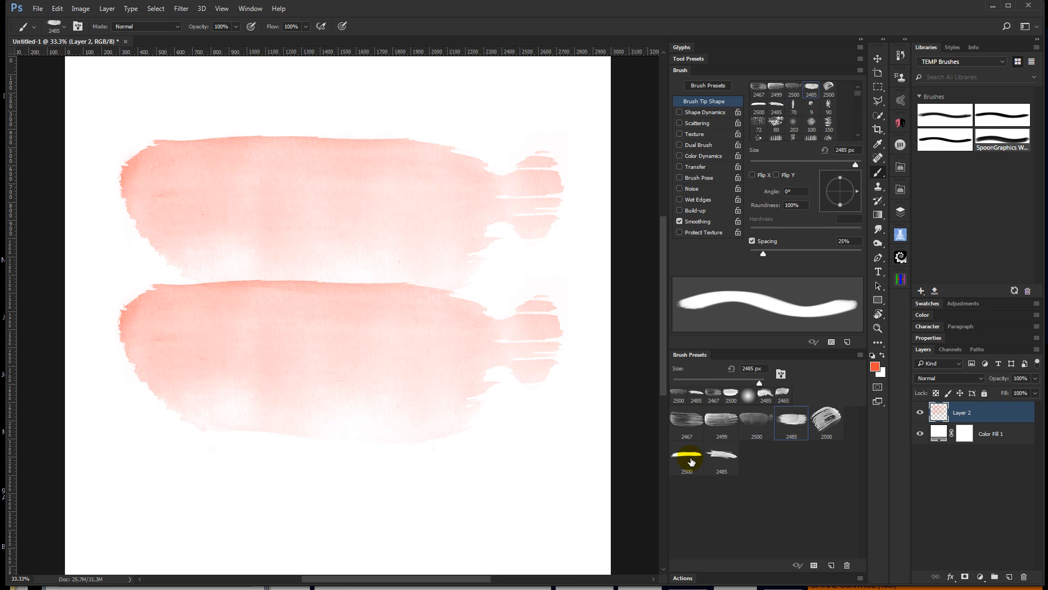
{"action": "left_click", "coordinate": [687, 455]}
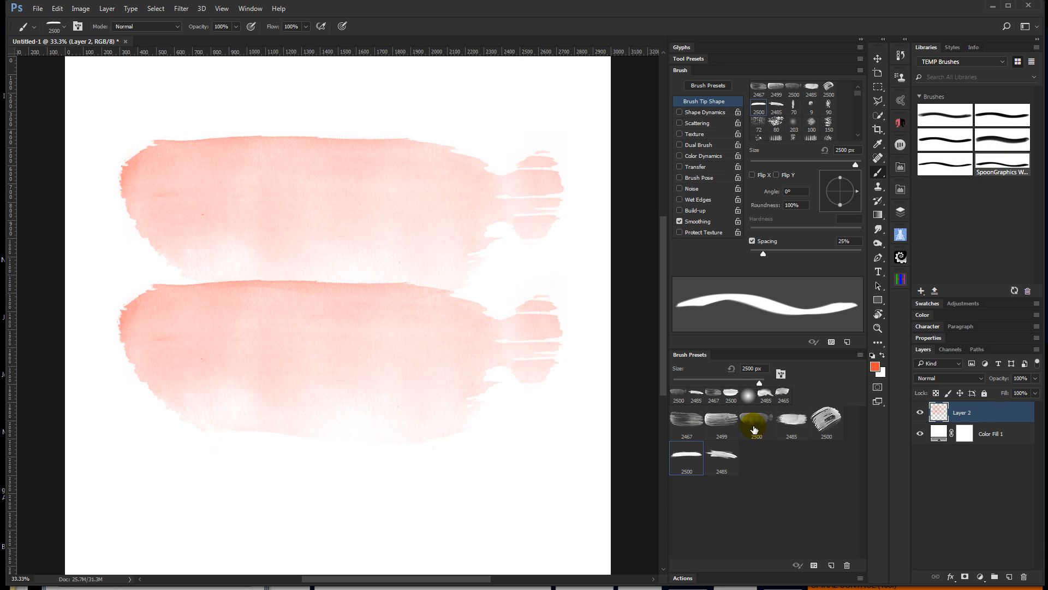
{"action": "left_click", "coordinate": [1014, 291]}
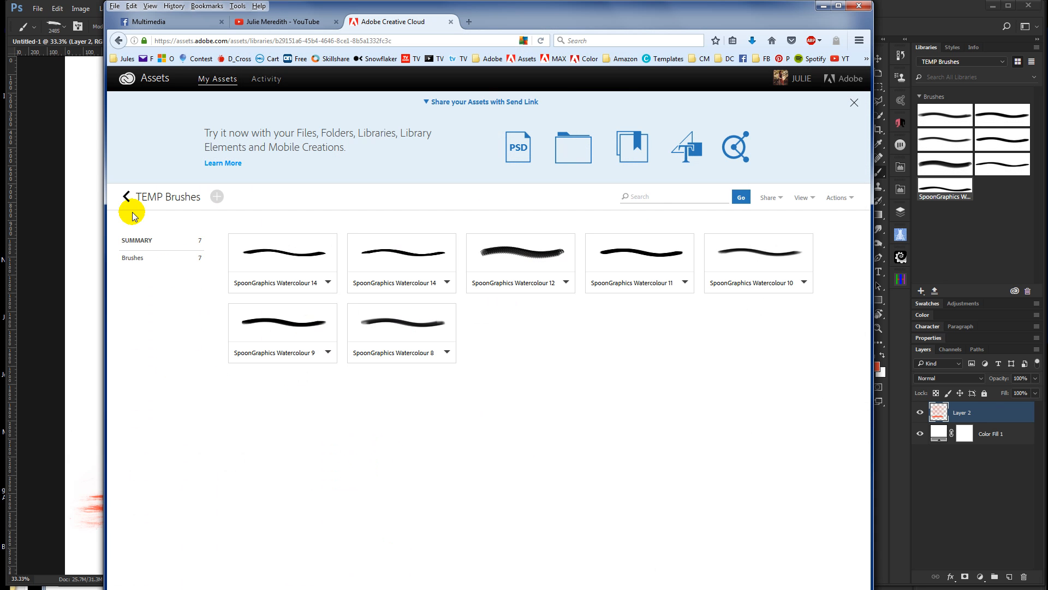
Step: On the Assets website, return to all libraries and reopen TEMP Brushes
{"action": "left_click", "coordinate": [126, 196]}
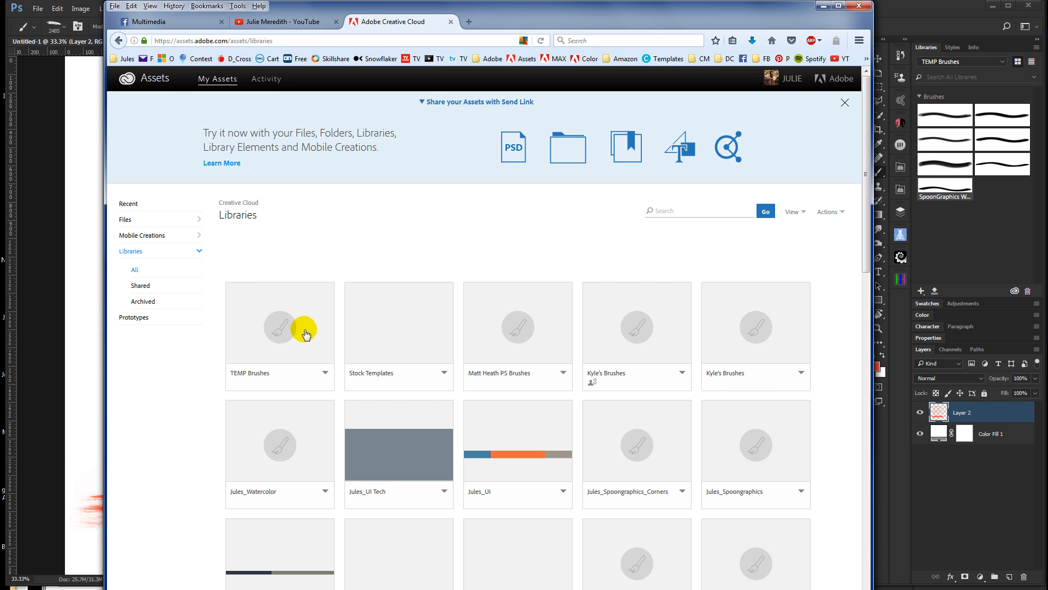
{"action": "left_click", "coordinate": [280, 322]}
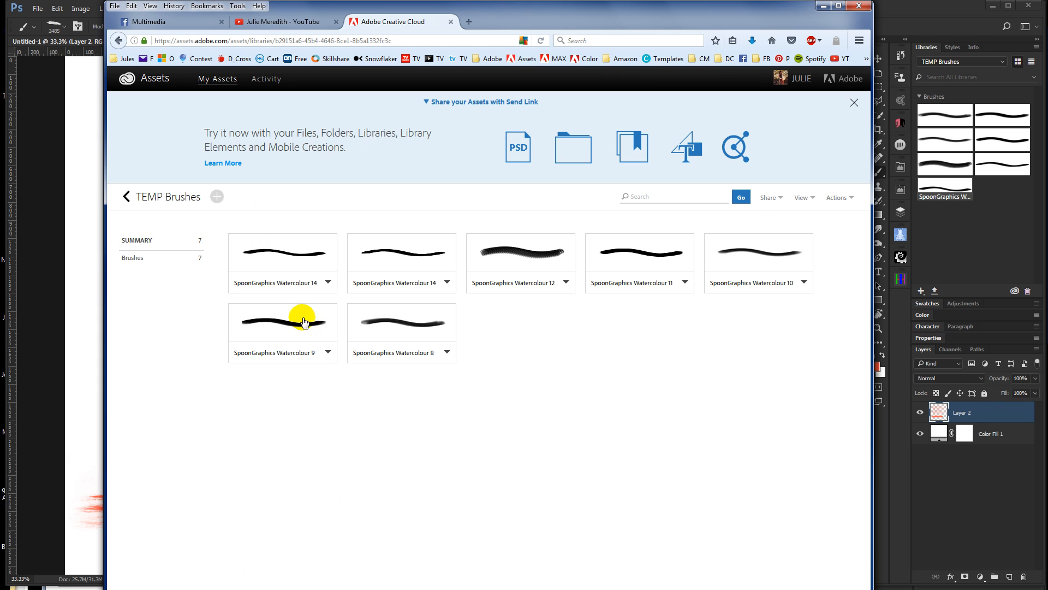